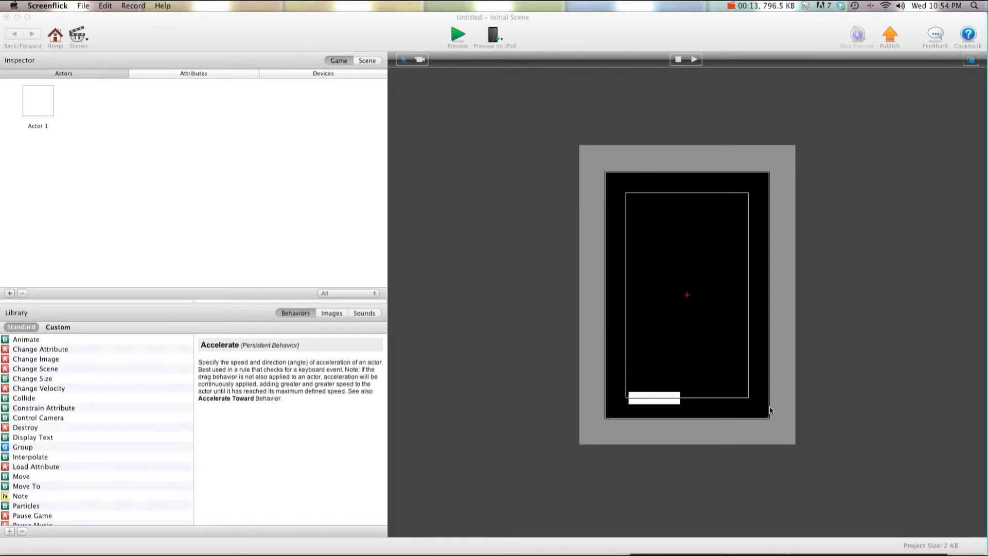
Step: Open Actor 1 from the Actors list for editing
double_click(37, 100)
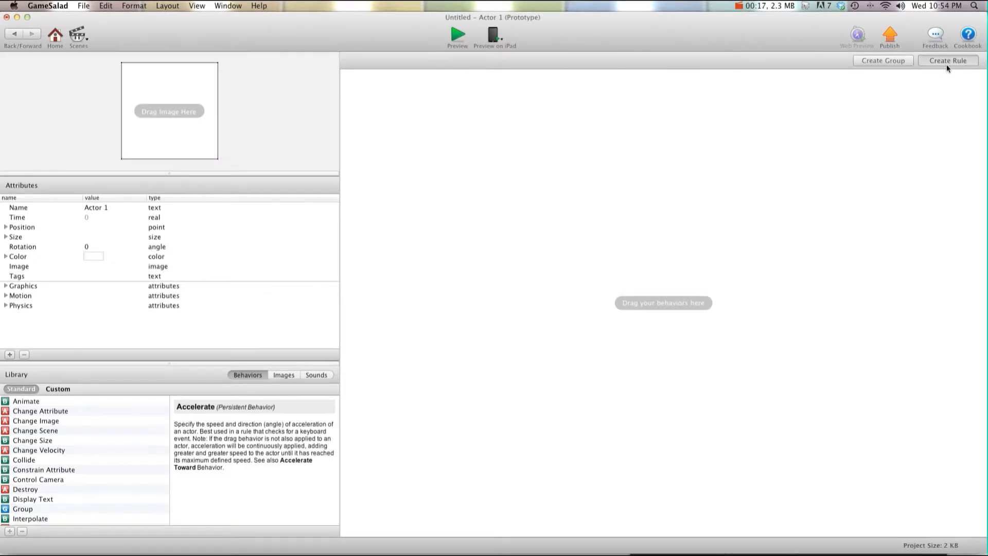
Step: Add a mouse-button-down rule constraining self.Position.X to game.Mouse.Position.X
left_click(948, 61)
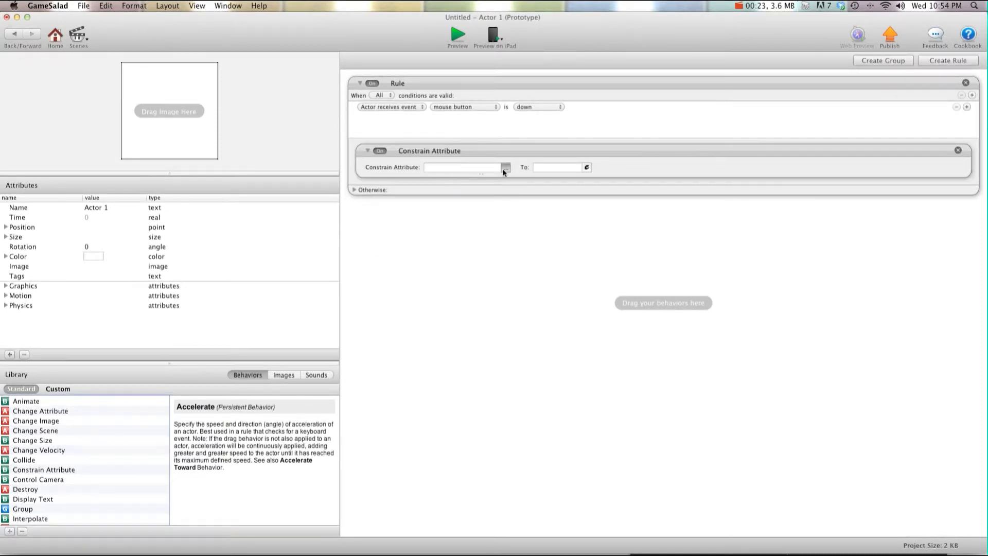
left_click(504, 167)
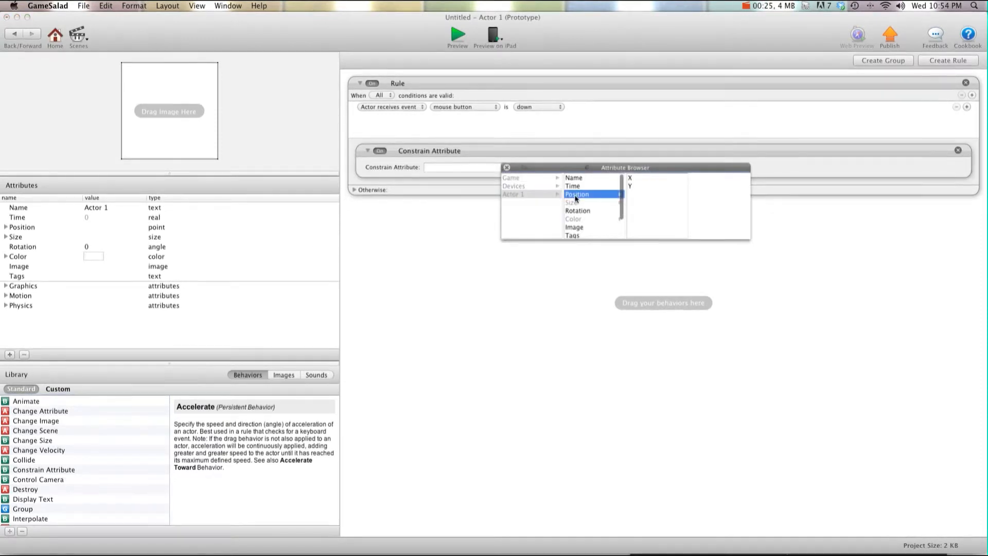
left_click(630, 178)
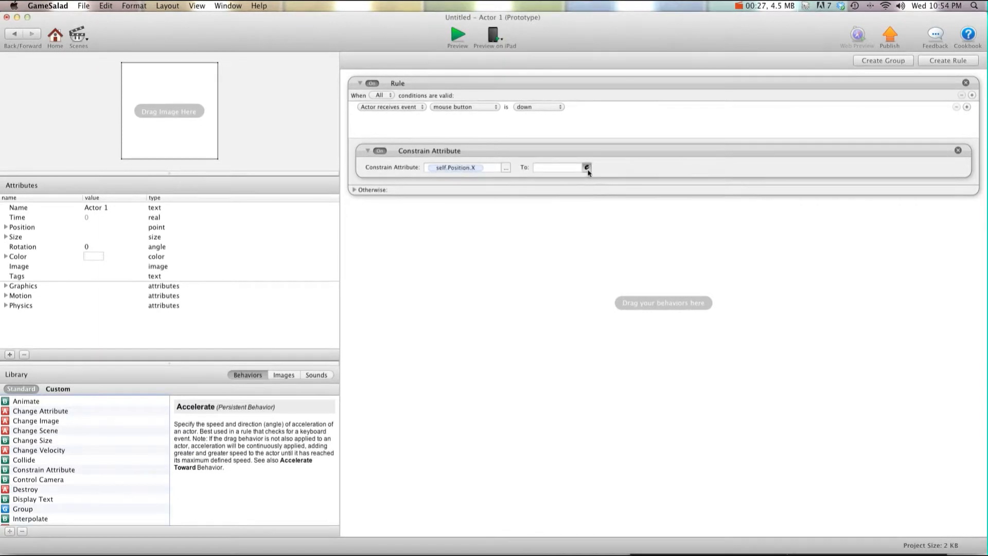
left_click(585, 167)
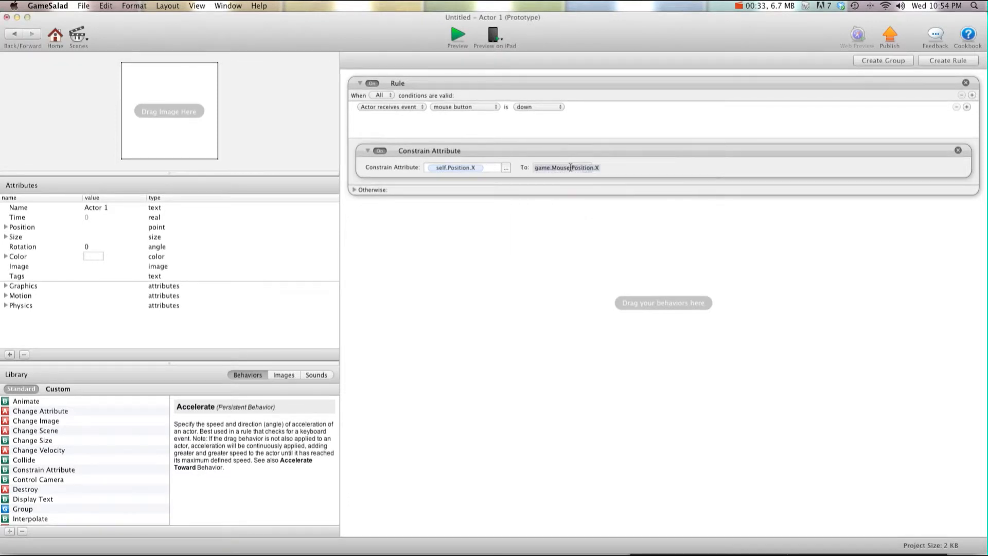
left_click(566, 167)
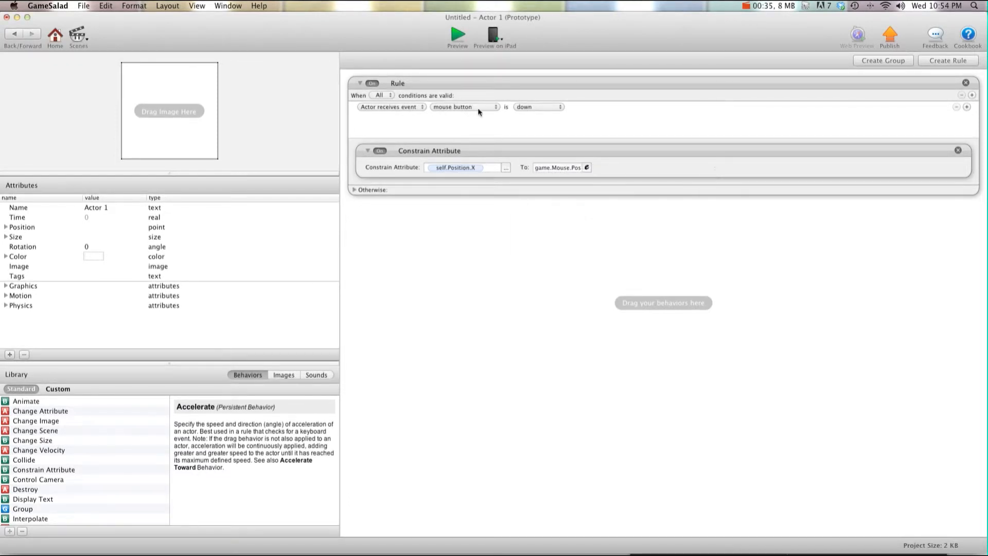
mouse_move(471, 61)
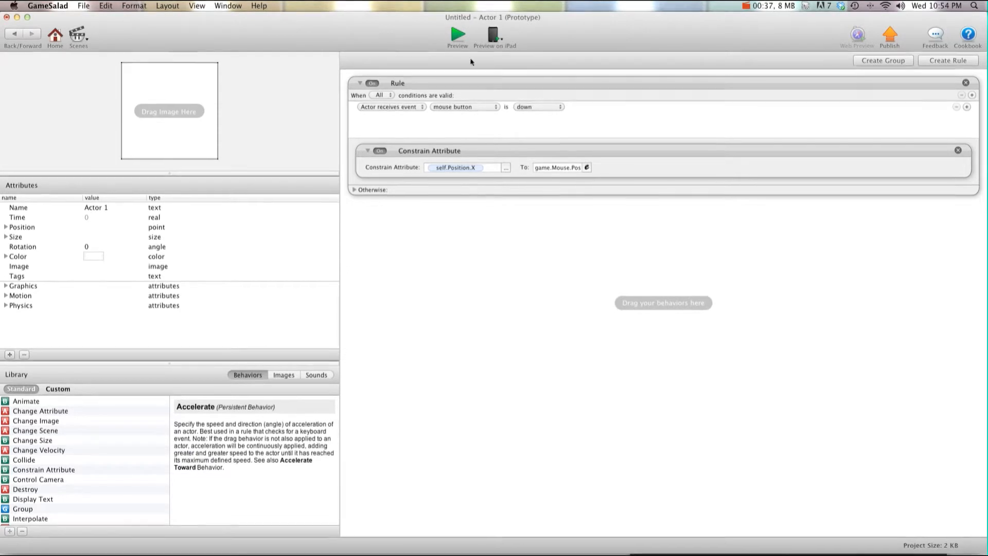
left_click(457, 33)
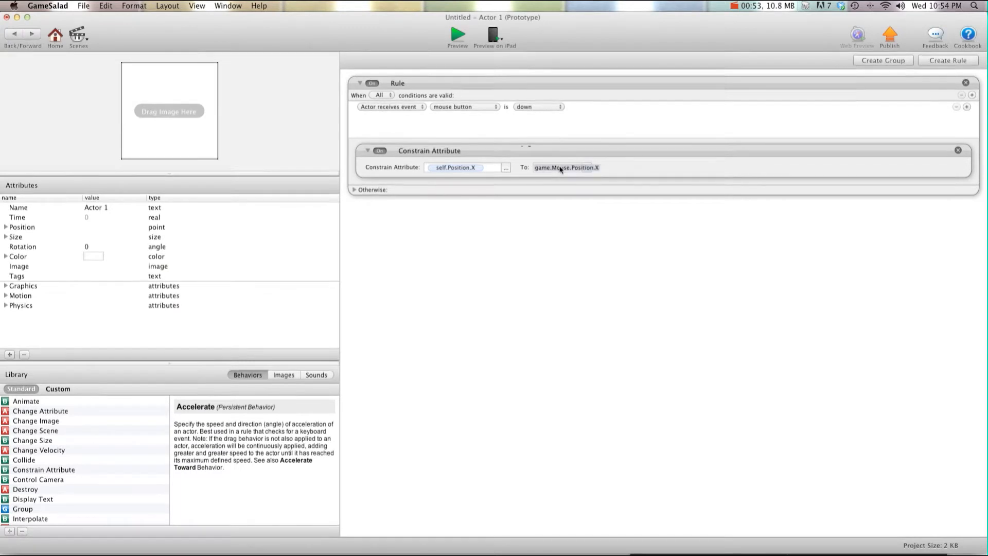
Step: Rewrite the constraint expression as max(0, min(320, …))
left_click(565, 167)
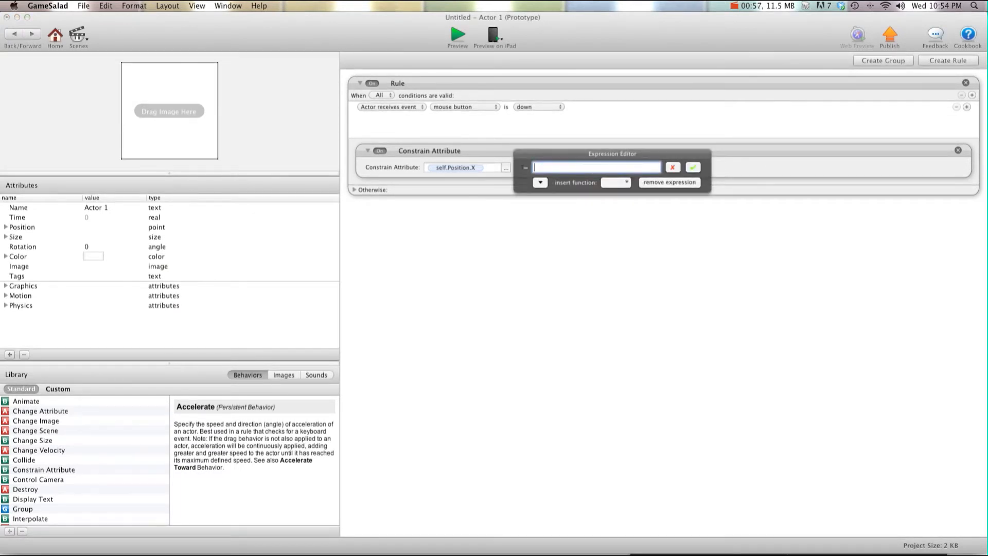
left_click(624, 182)
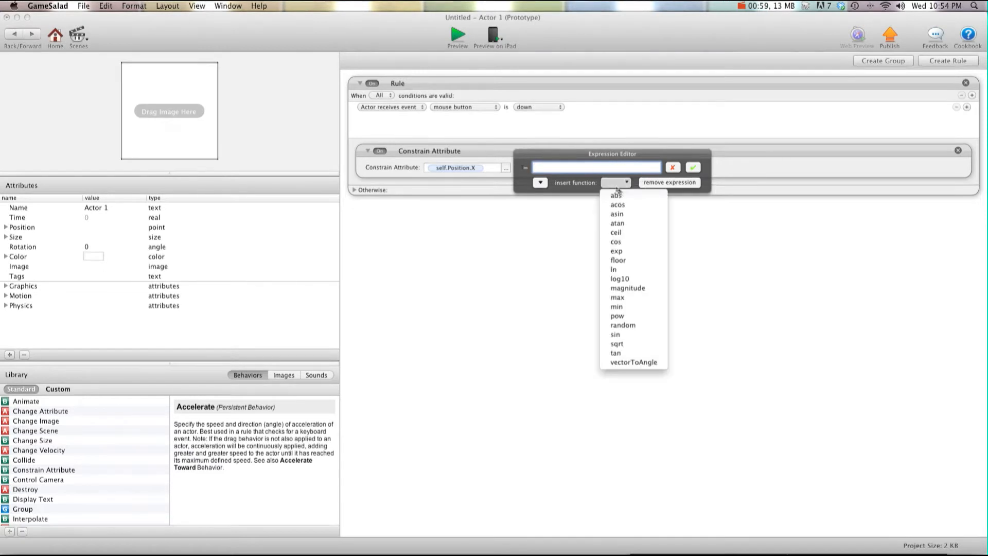
left_click(616, 298)
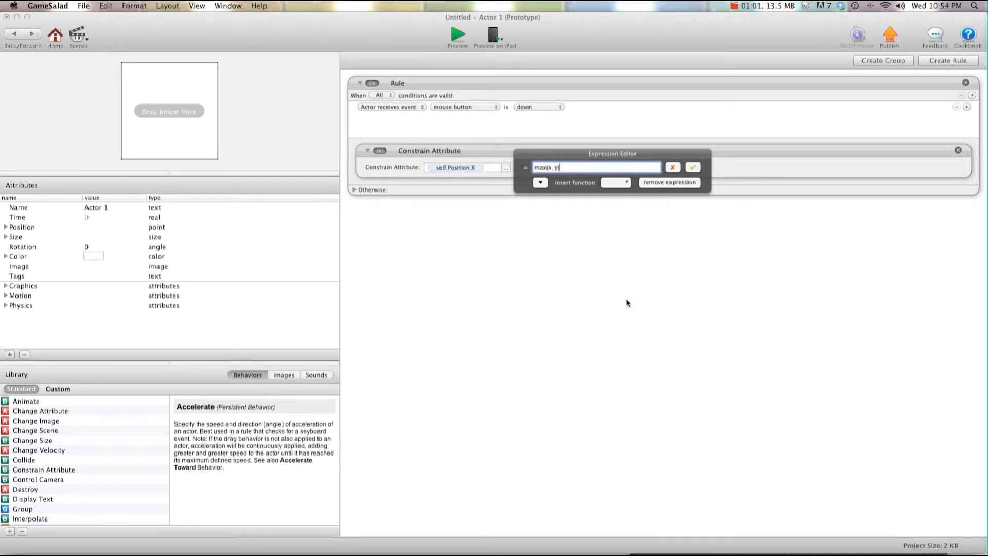
key("Backspace")
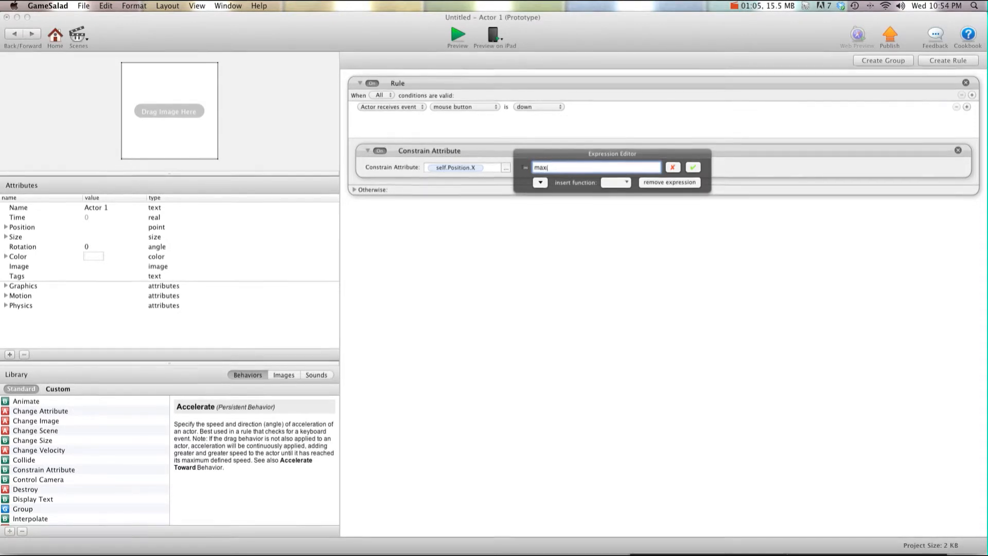
type("0,")
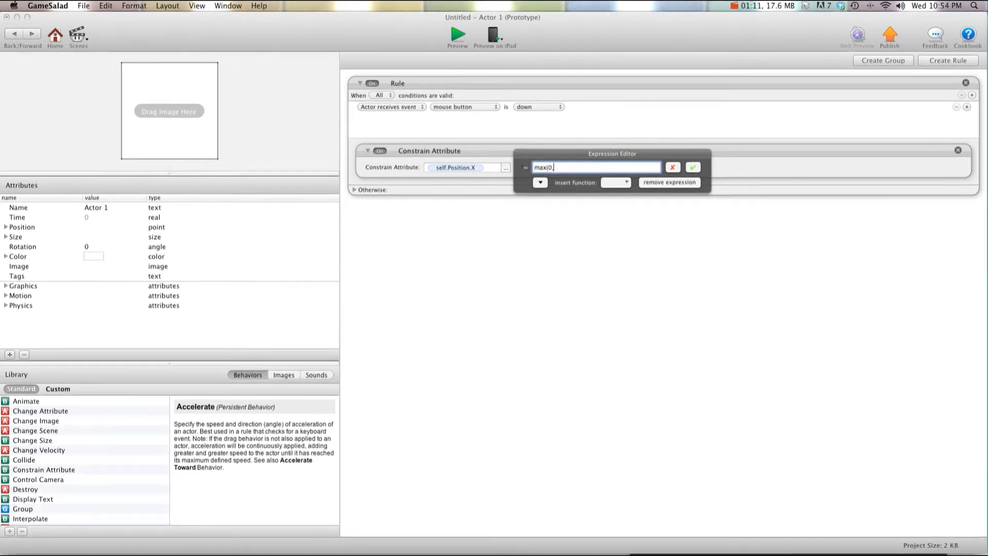
left_click(625, 182)
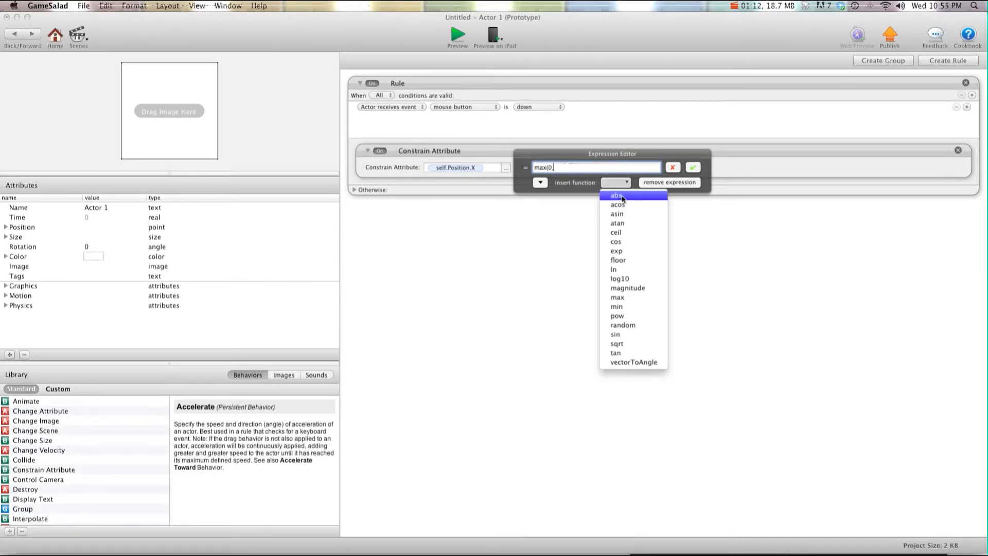
mouse_move(632, 236)
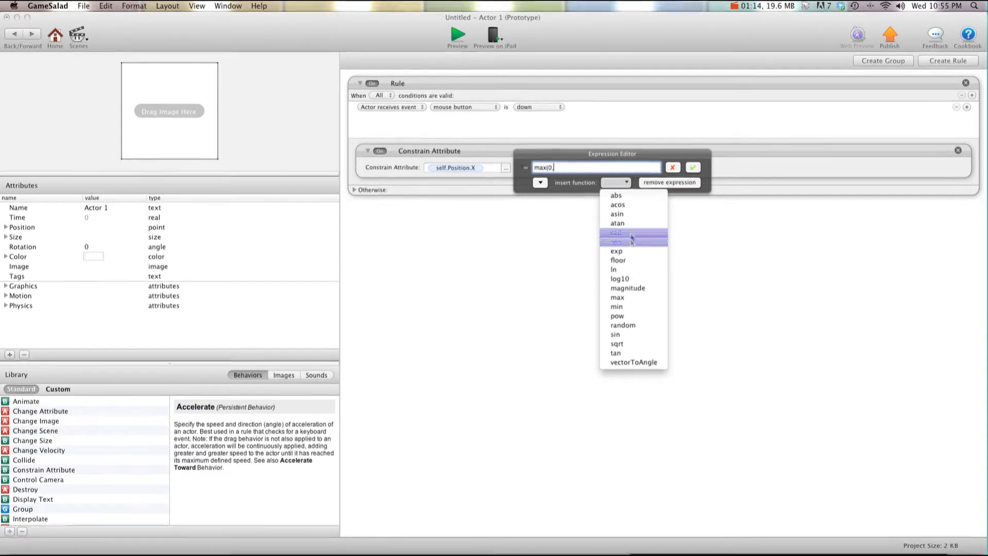
left_click(617, 306)
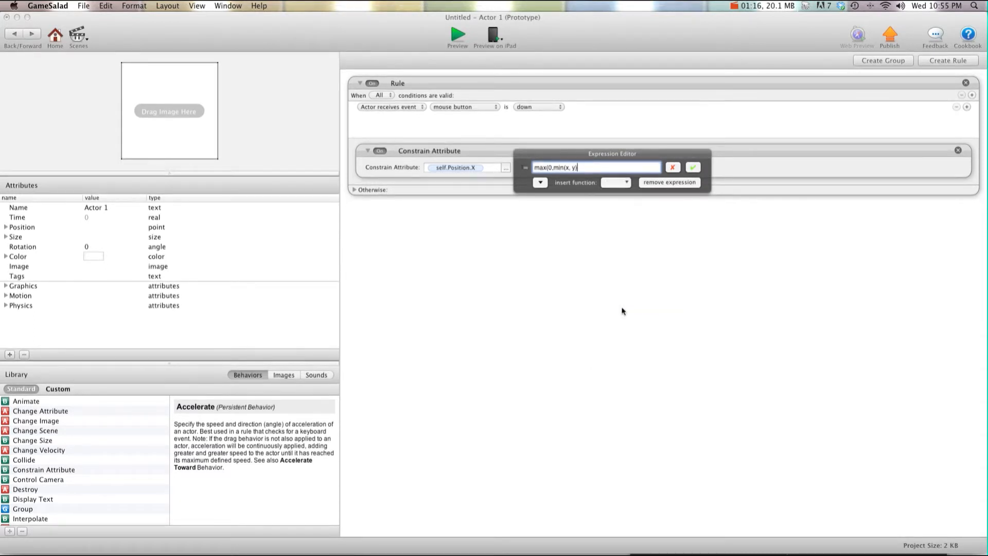
key("Backspace")
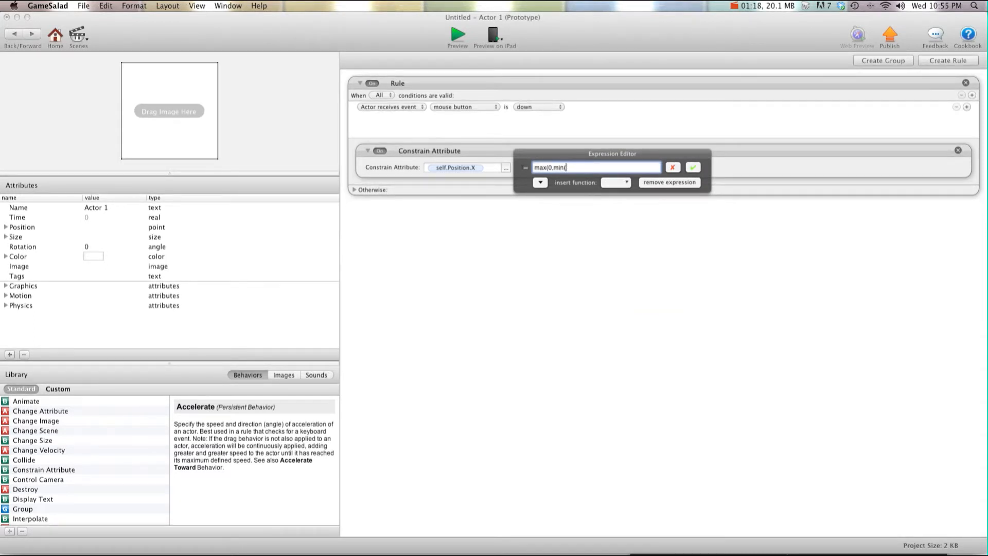
type("(320")
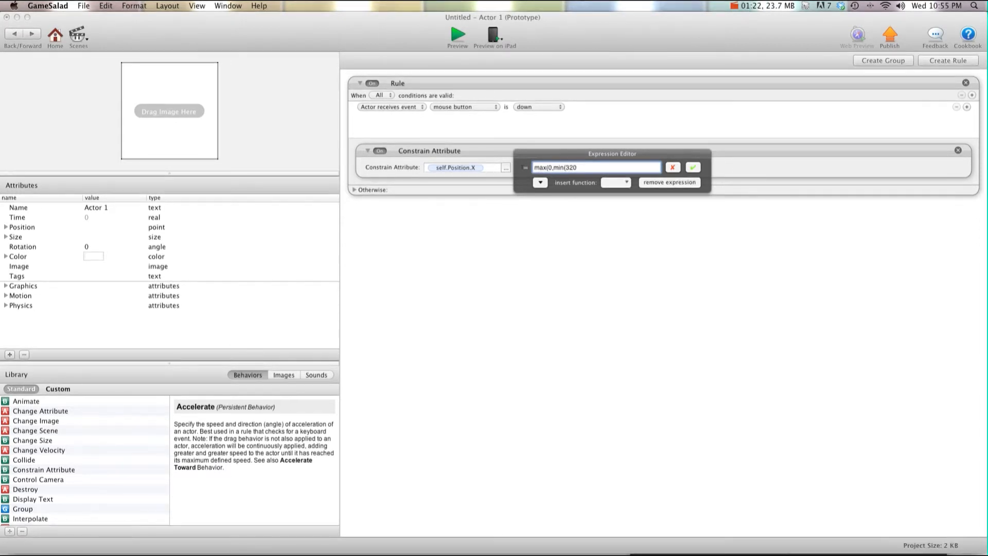
Step: Insert game.Mouse.Position.X as the inner argument, confirm the expression and preview the scene
left_click(539, 182)
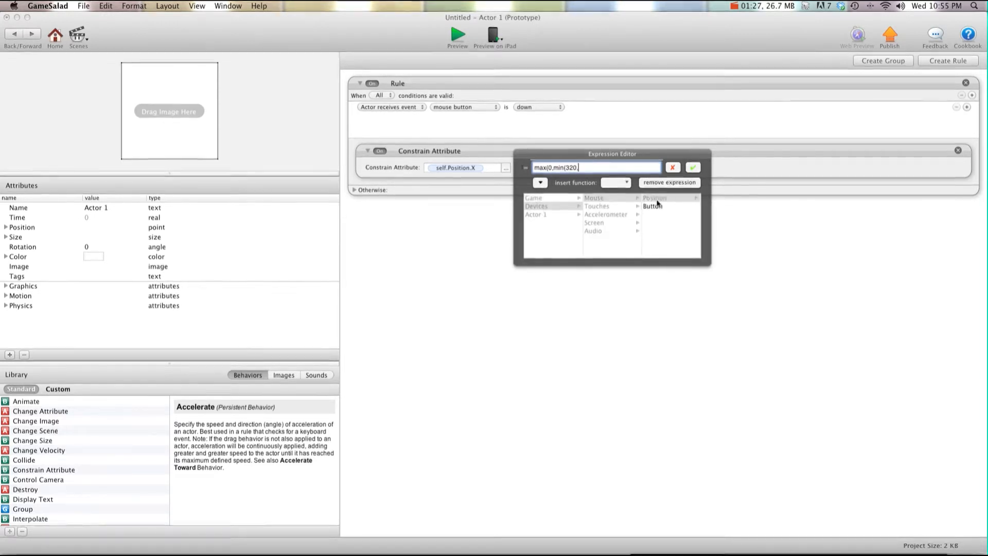
left_click(654, 197)
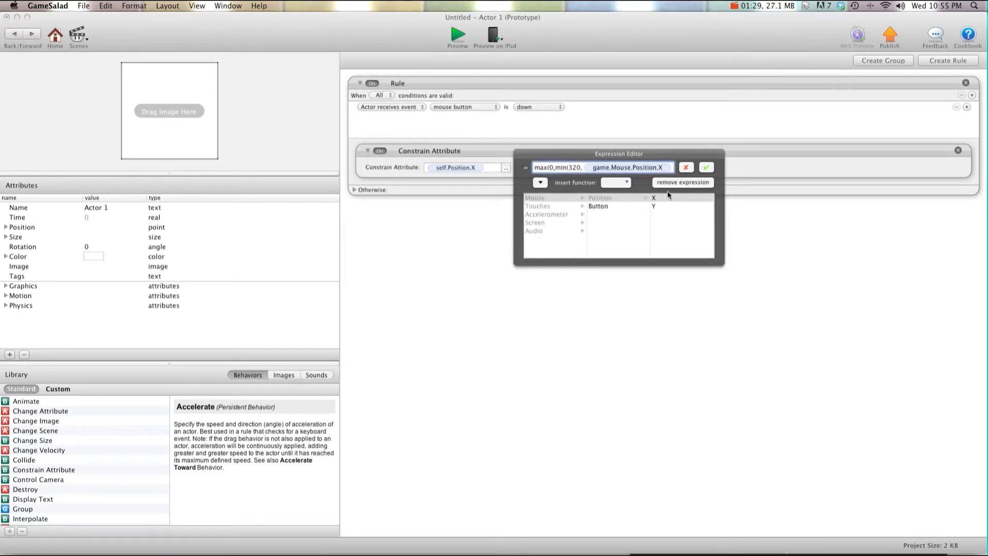
left_click(707, 166)
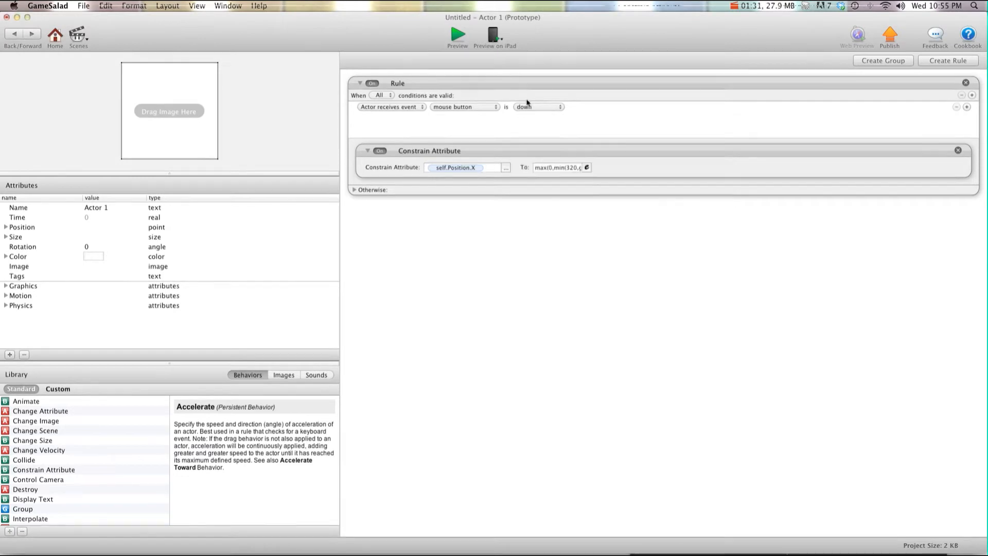
left_click(457, 34)
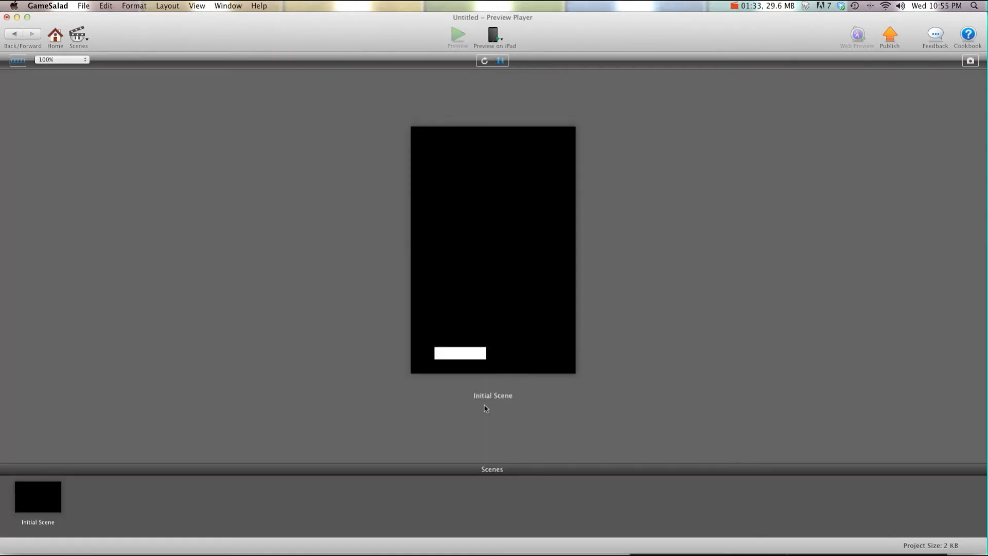
mouse_move(21, 56)
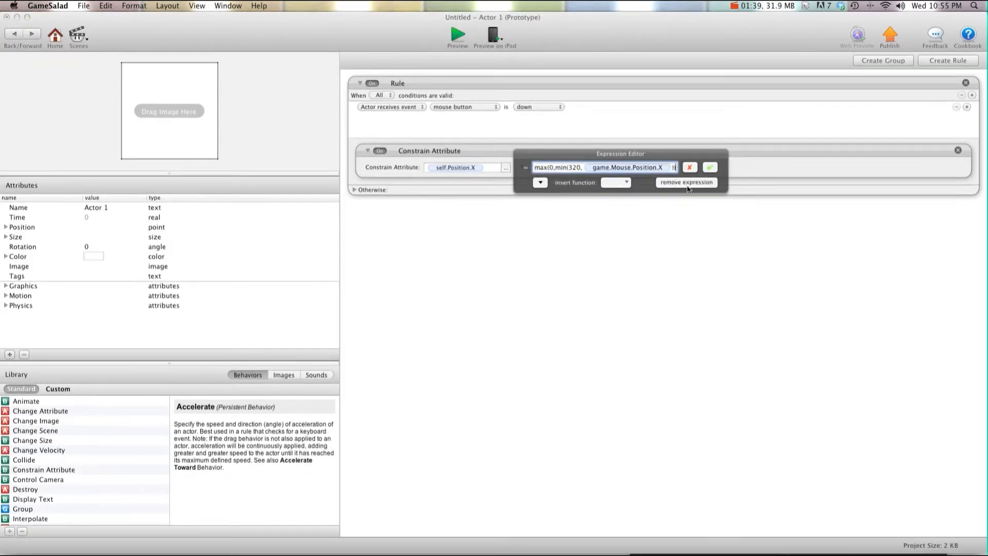
Step: Run the preview again and watch the paddle slide half off the left edge
left_click(457, 33)
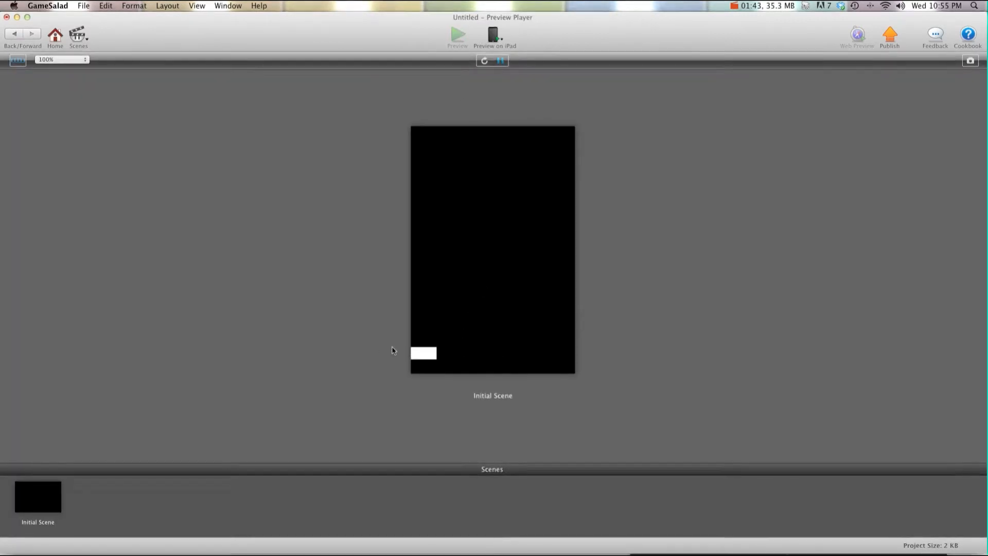
mouse_move(307, 361)
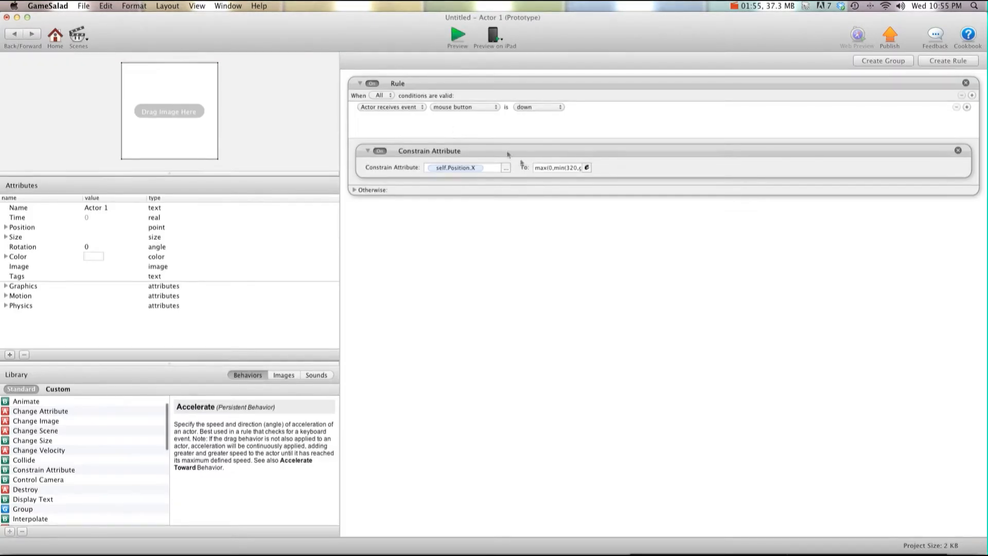
Step: Change the lower bound to 0 + self.Size.Width/2, confirm it and preview the scene
left_click(587, 167)
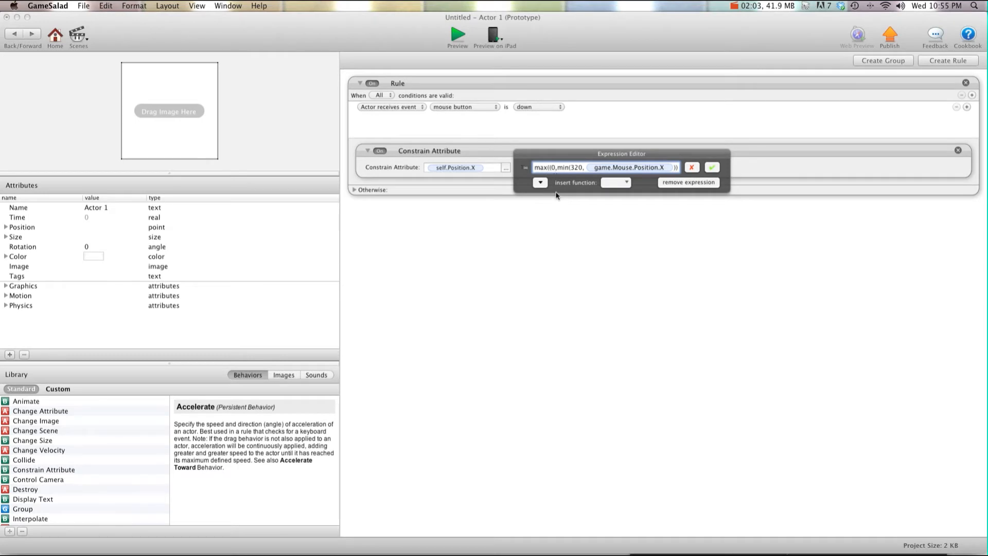
type("+(")
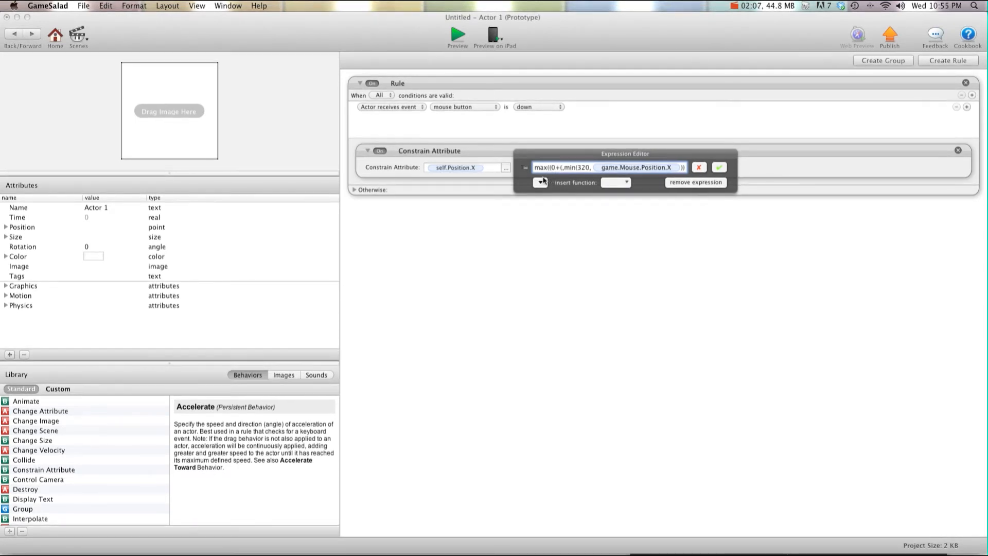
left_click(540, 182)
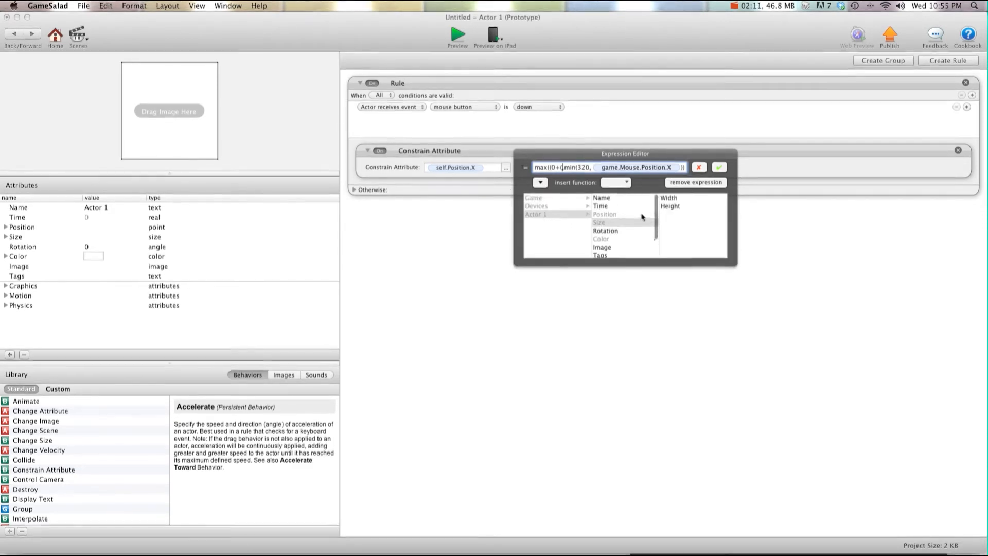
left_click(669, 198)
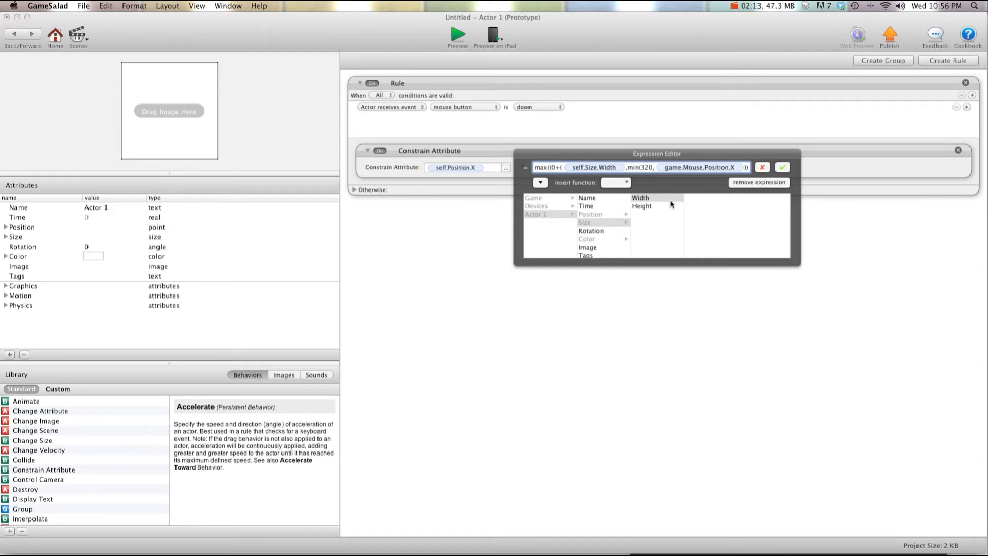
type("/2))")
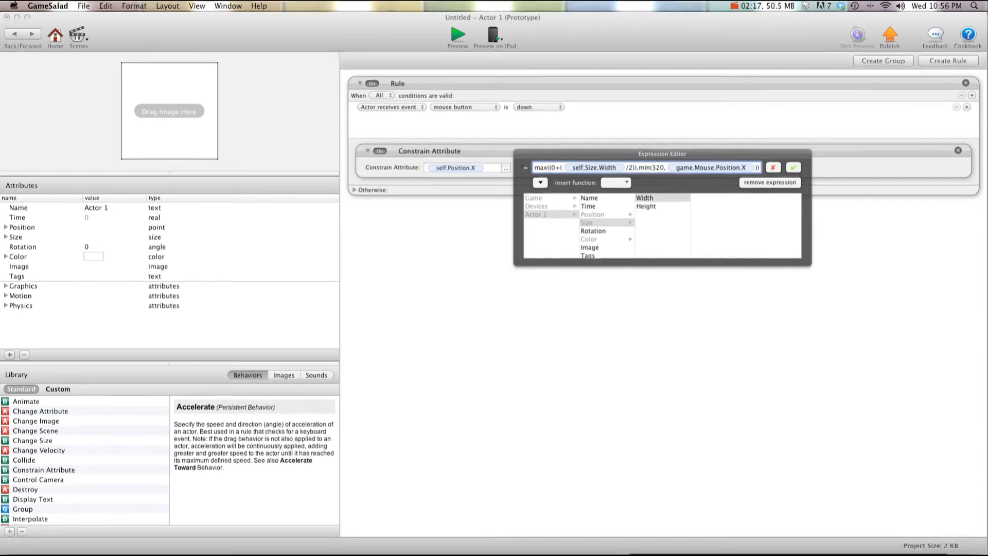
left_click(794, 167)
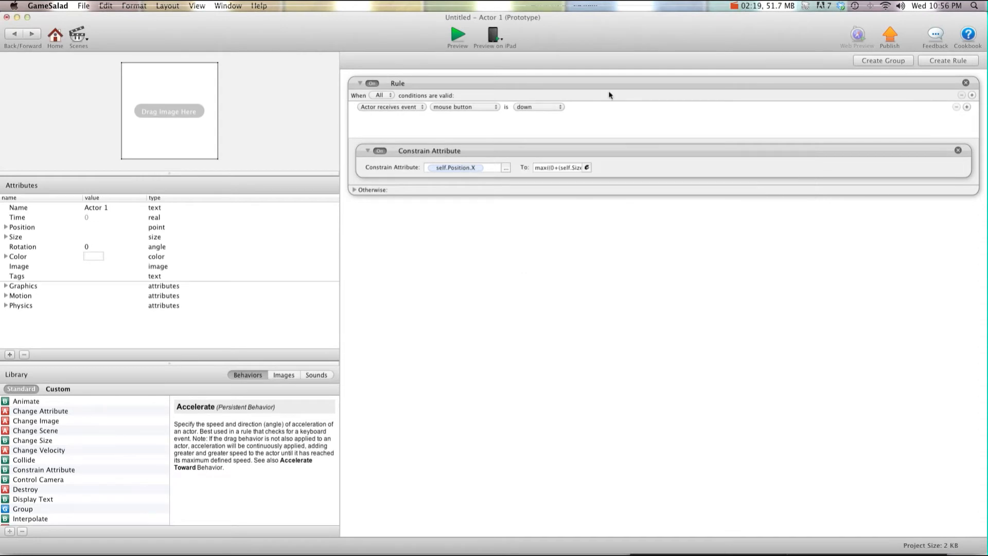
left_click(457, 36)
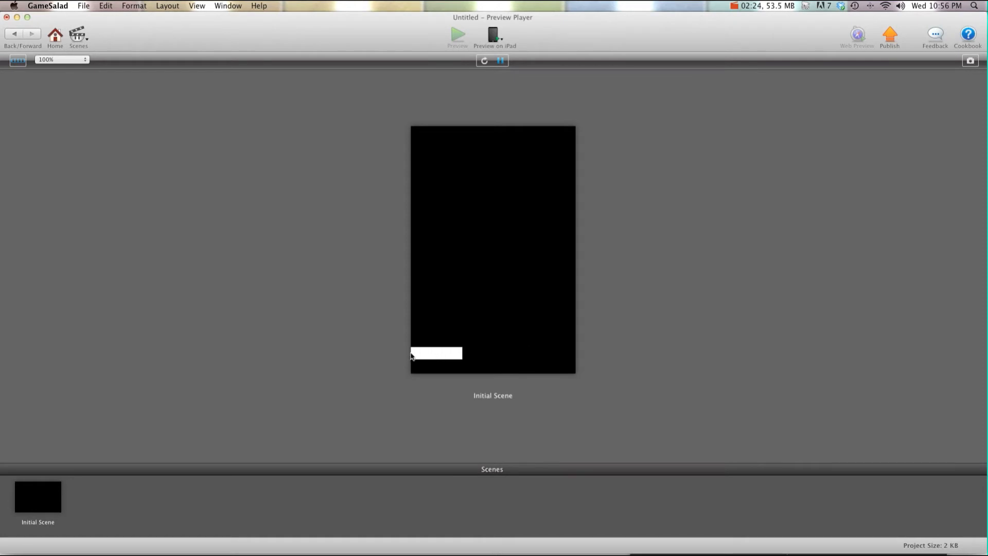
mouse_move(335, 360)
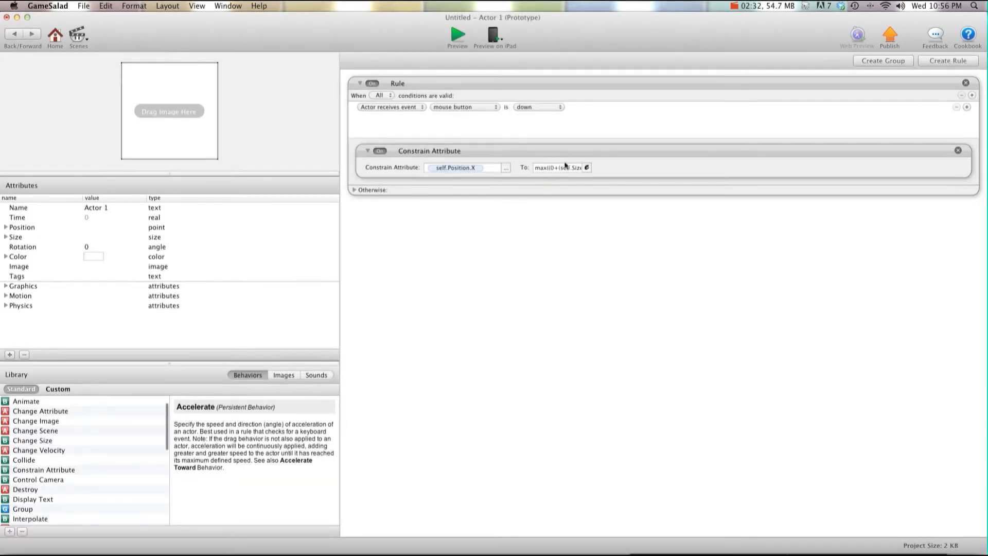
Step: Change the upper bound to 320 - self.Size.Width/2 and confirm the expression
left_click(558, 167)
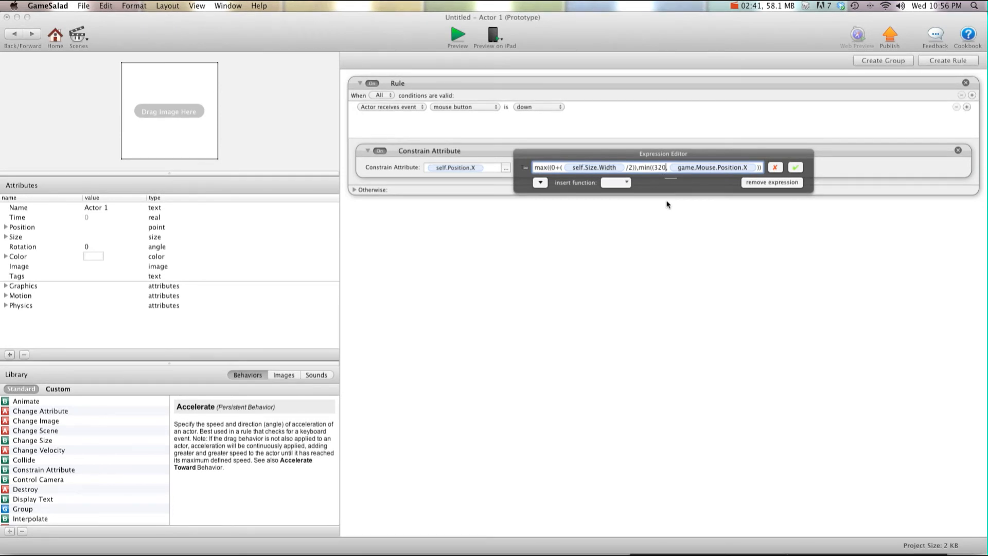
type("-( self.Size.Width /2))")
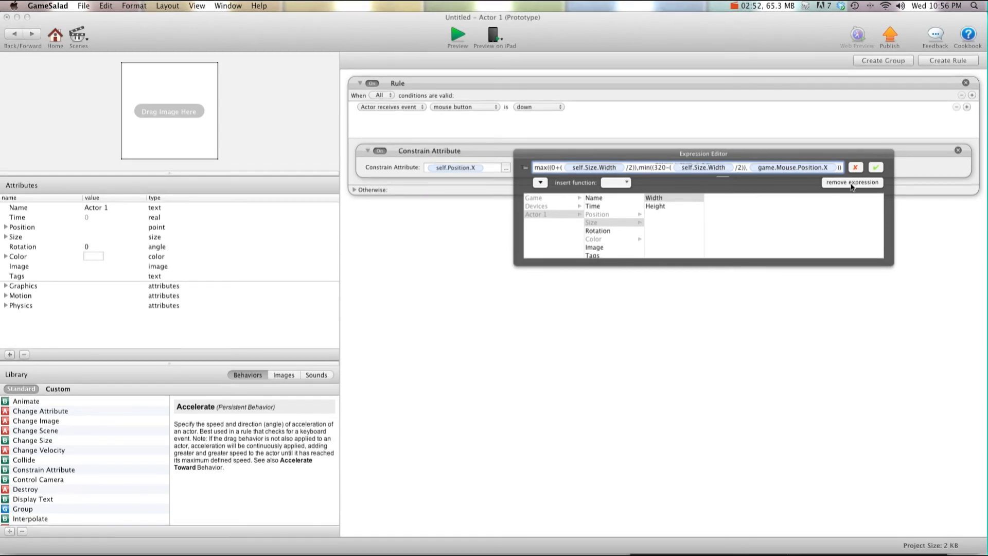
left_click(875, 167)
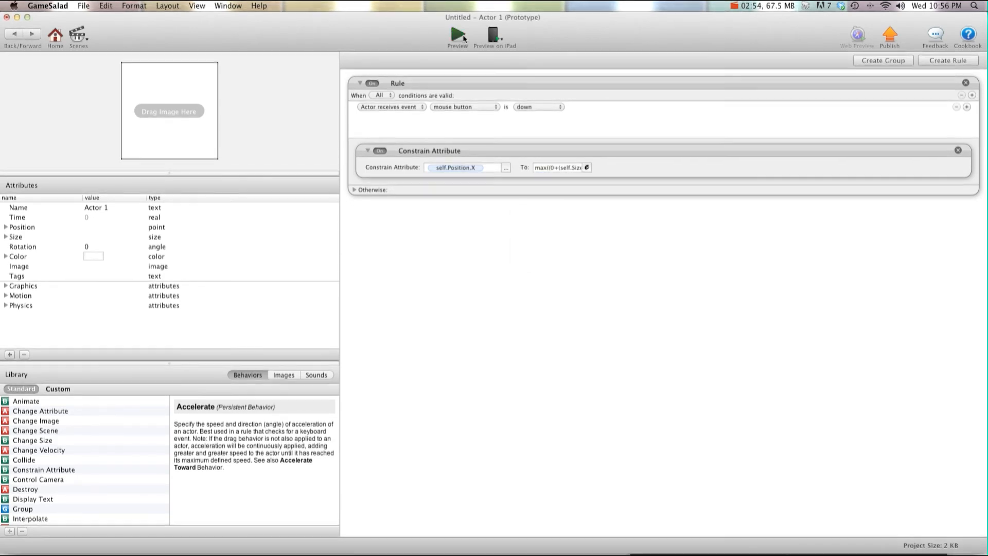
Step: Preview the scene to check the paddle stays fully on screen at the left edge
left_click(457, 34)
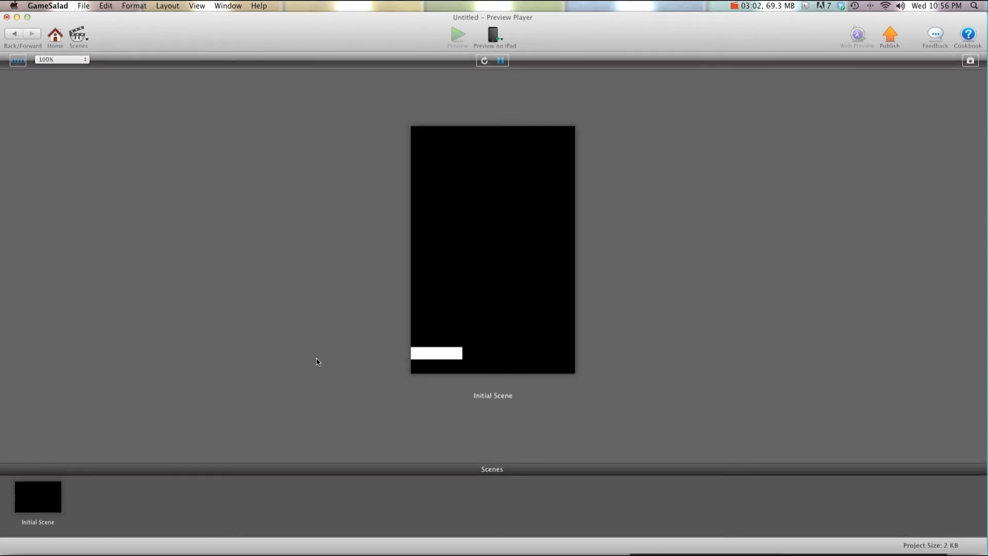
mouse_move(404, 358)
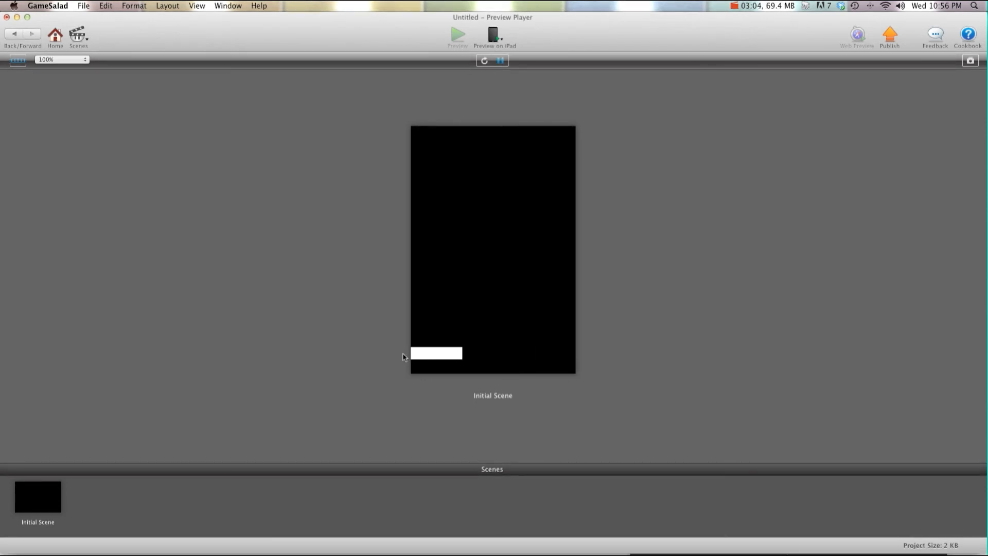